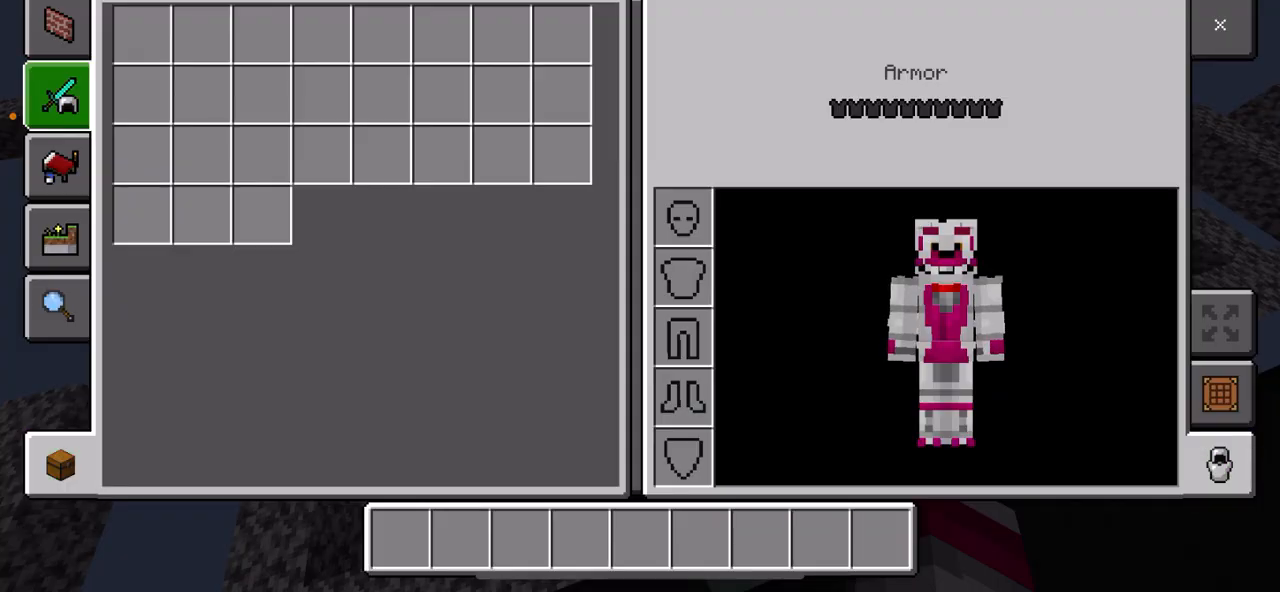
Step: Pick black concrete from the creative inventory into the hotbar
left_click(57, 27)
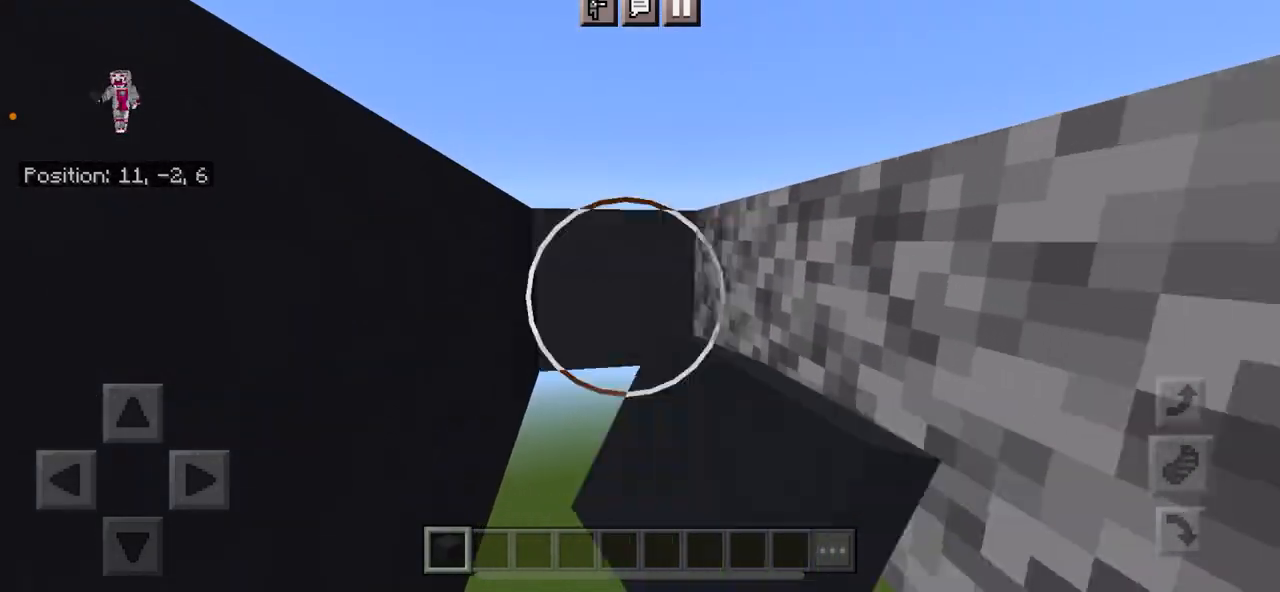
Step: Place two black concrete road blocks beside the diorite stripe row
left_click(133, 411)
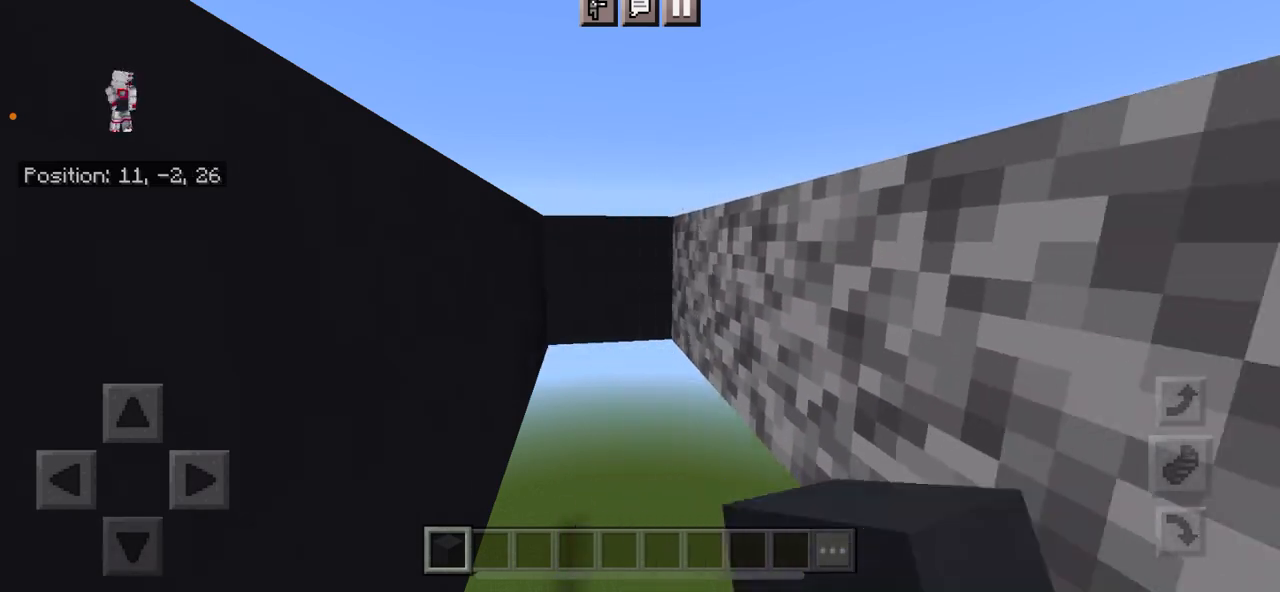
left_click(133, 411)
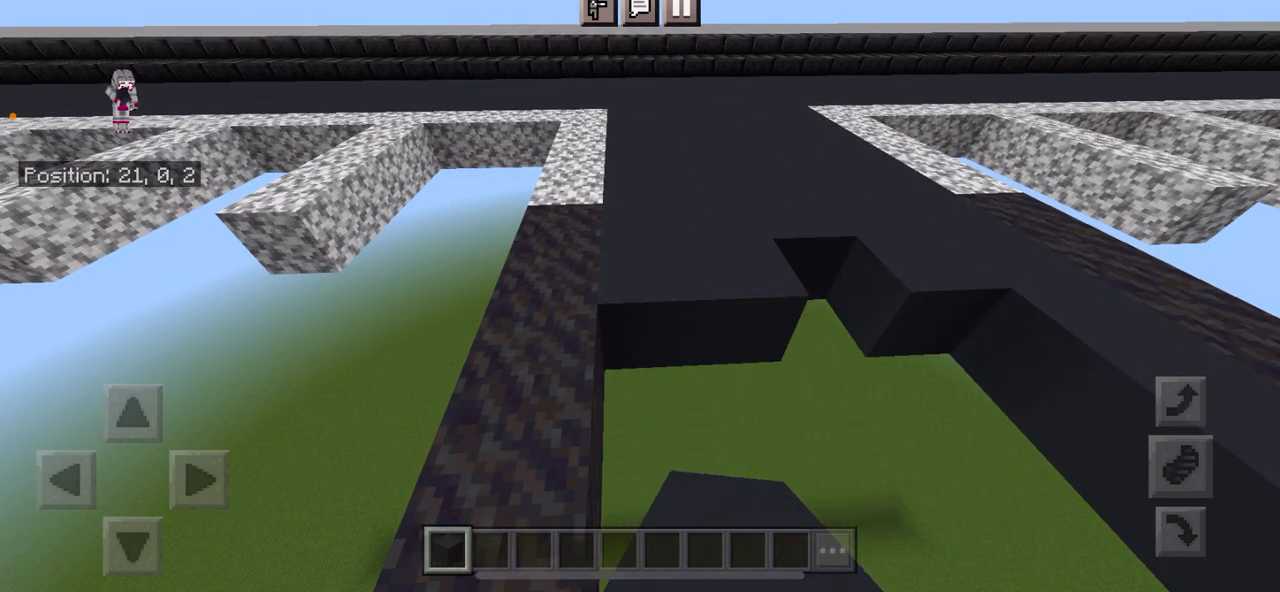
Step: Place a diorite block to extend the parking-space stripes off the road
left_click(135, 408)
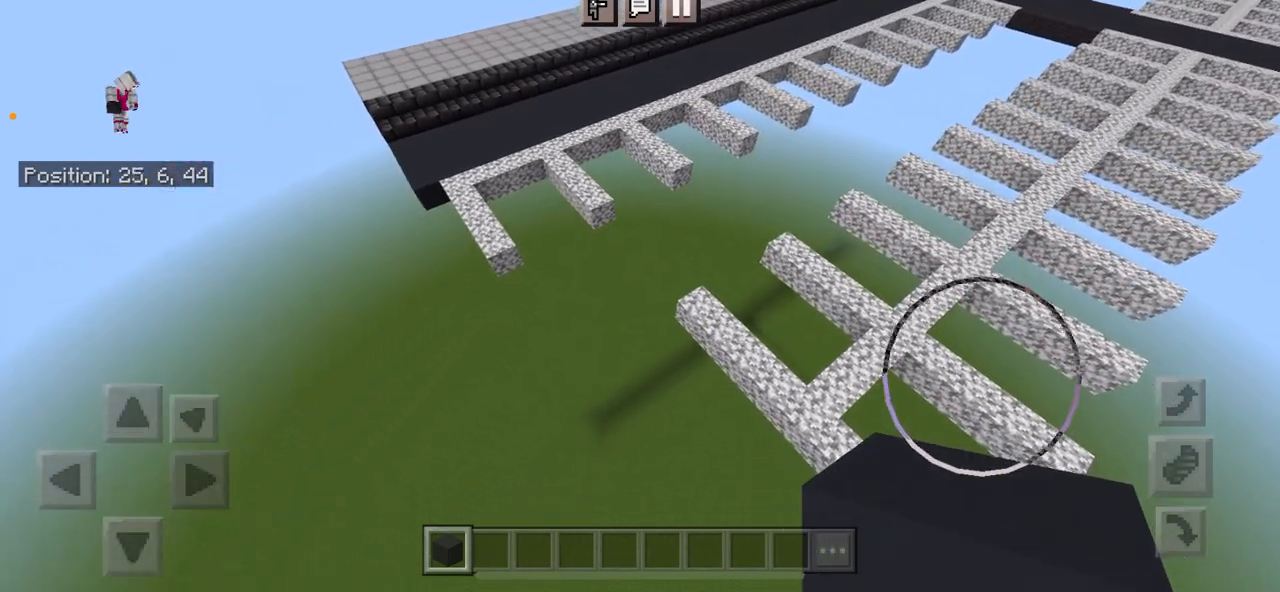
Step: Place a black concrete block at the road junction with the stripe rows
left_click(133, 412)
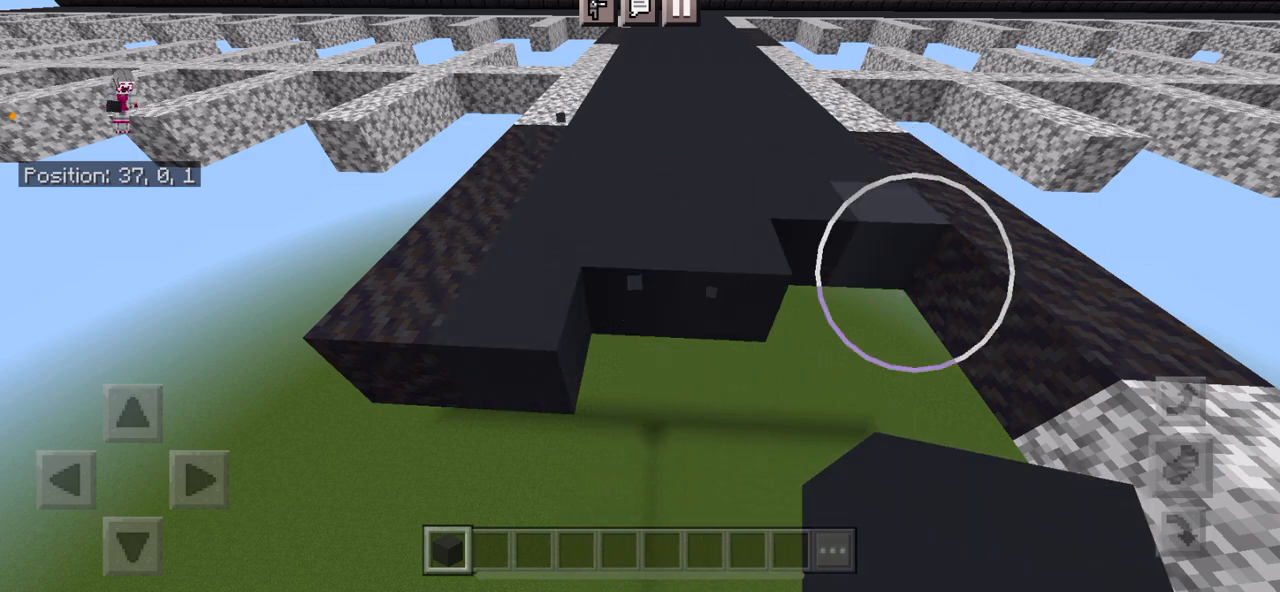
Step: Add black concrete along the road edge between the diorite stripe rows
left_click(137, 411)
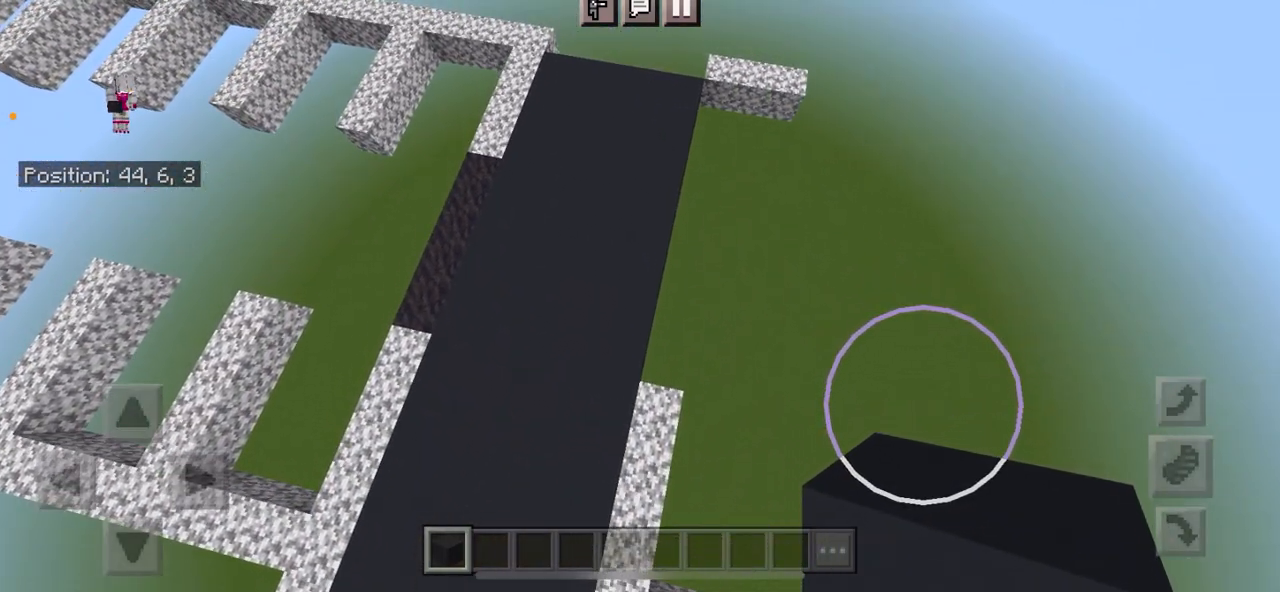
Step: Place a final block at the road's far end by the stripes
left_click(200, 477)
type("i just wan")
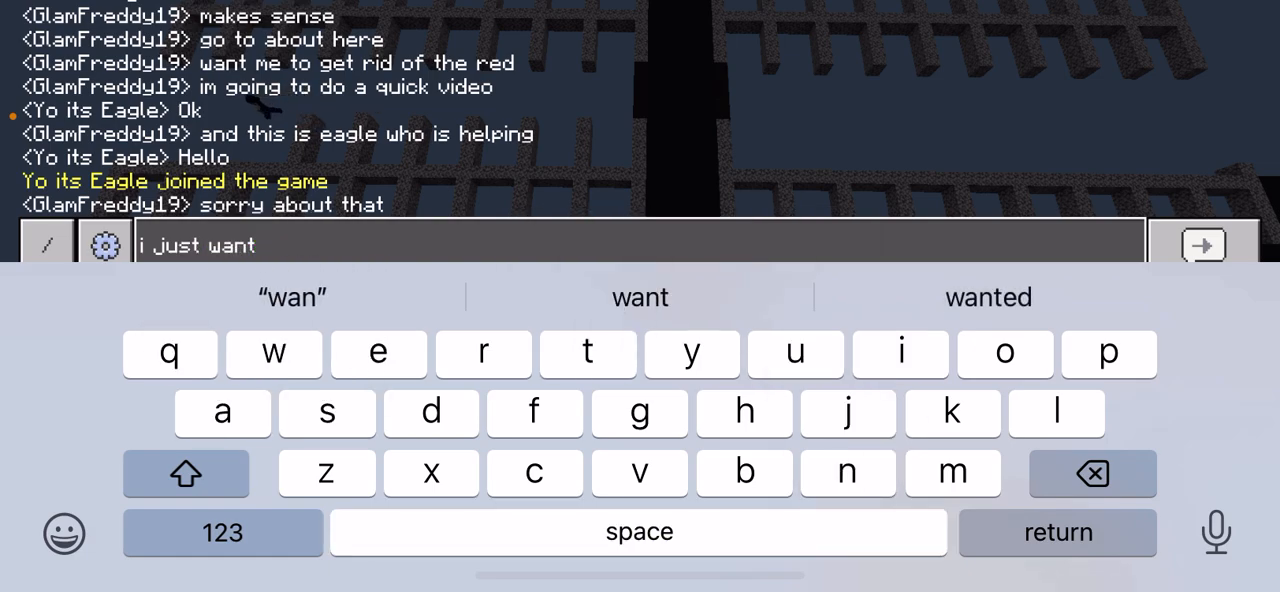
Step: Send 'i just want three rows of parking' in chat and resume play
type("three rows of parking")
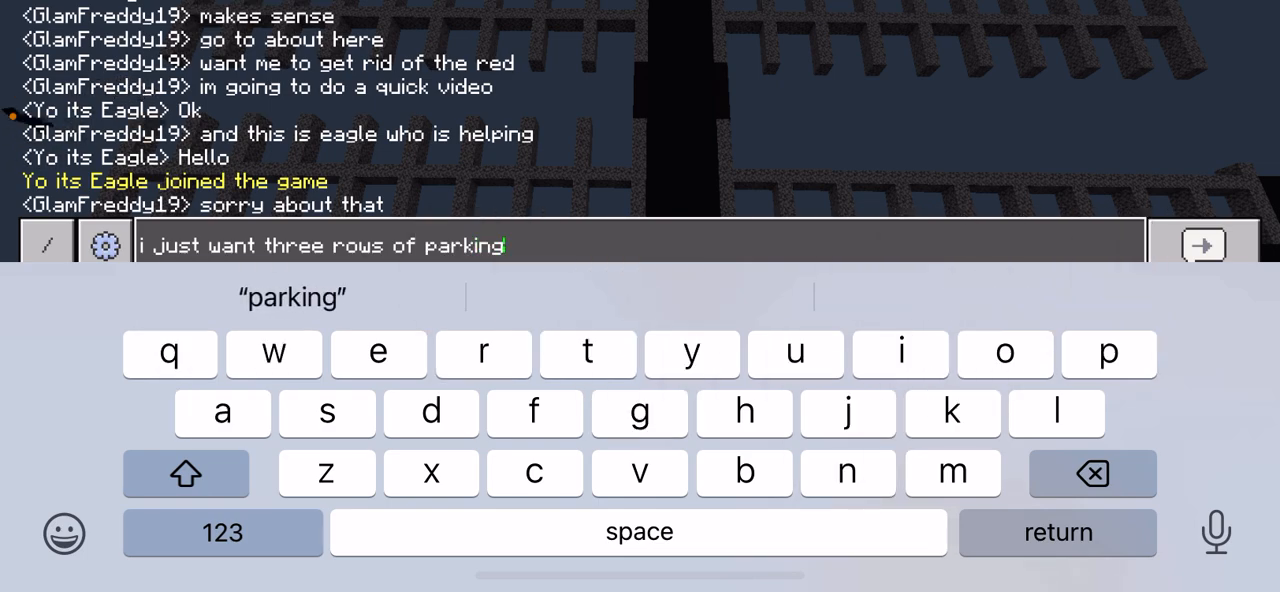
key("return")
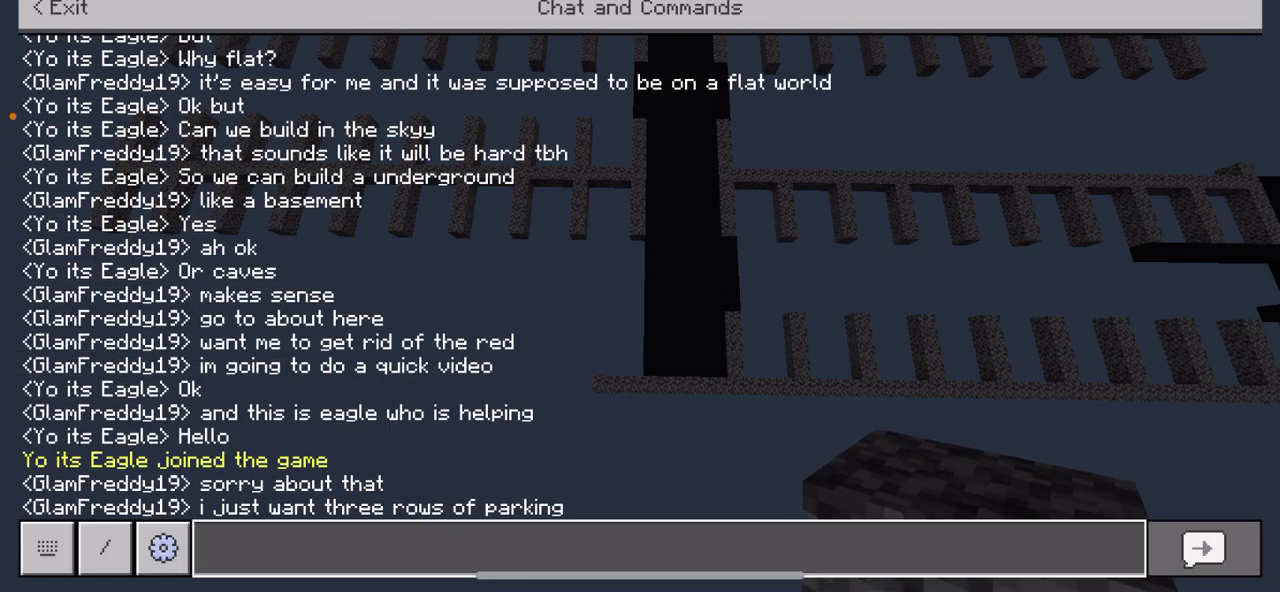
left_click(60, 9)
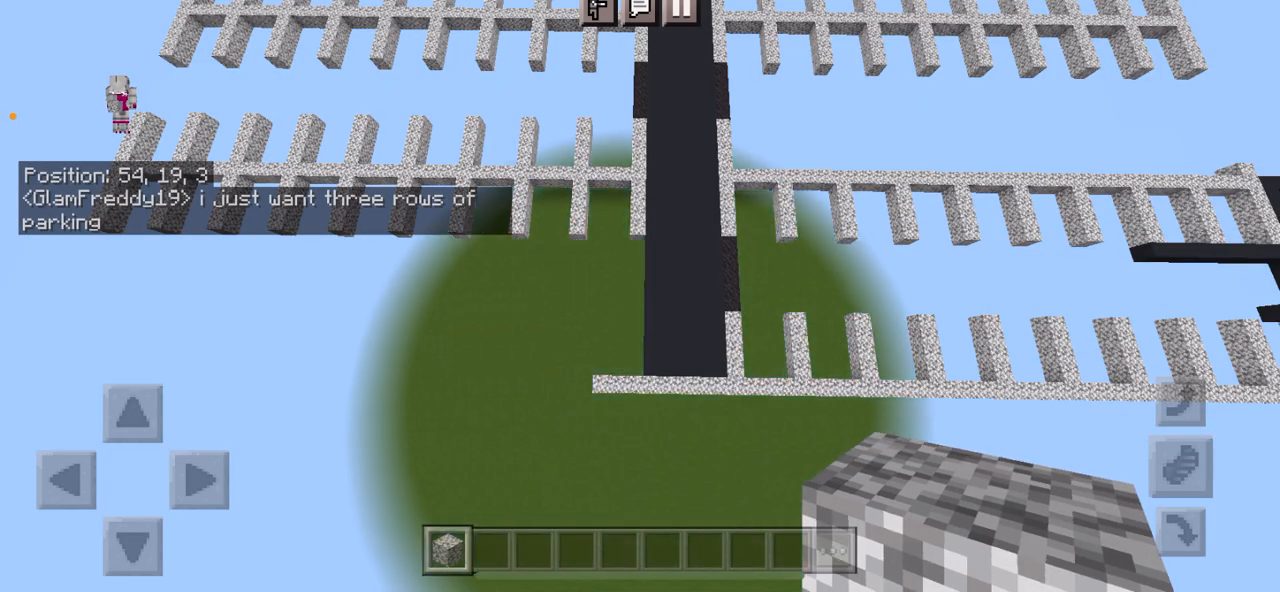